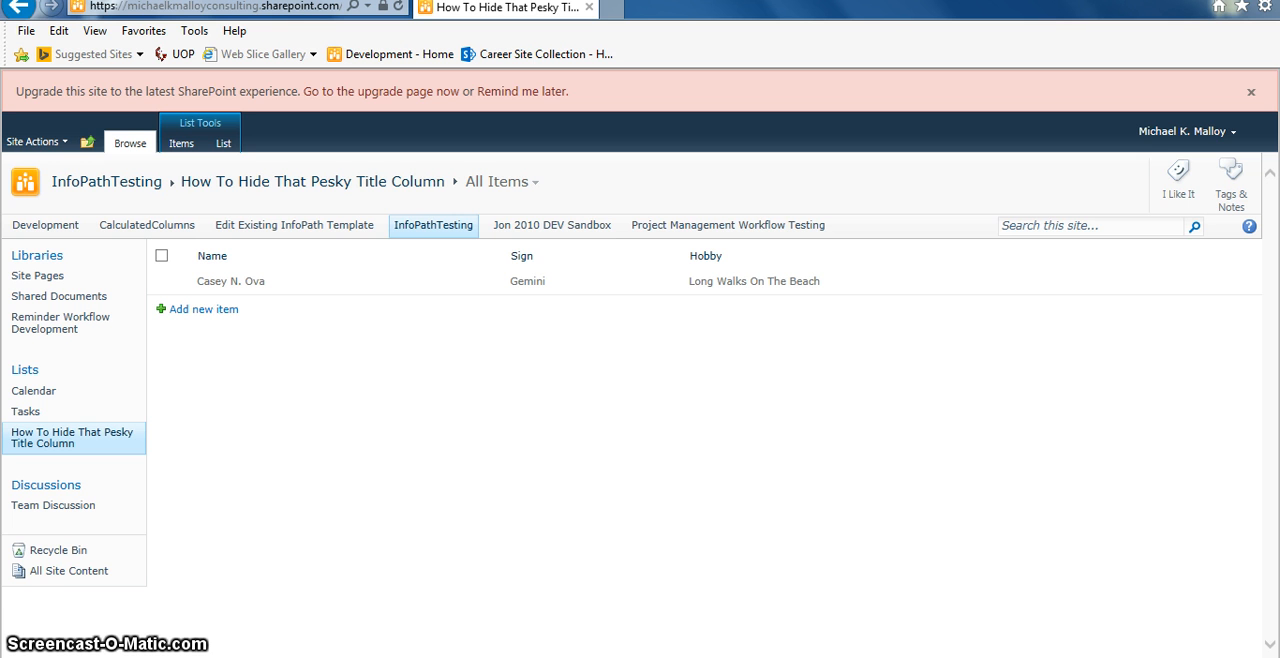
pyautogui.moveTo(193, 345)
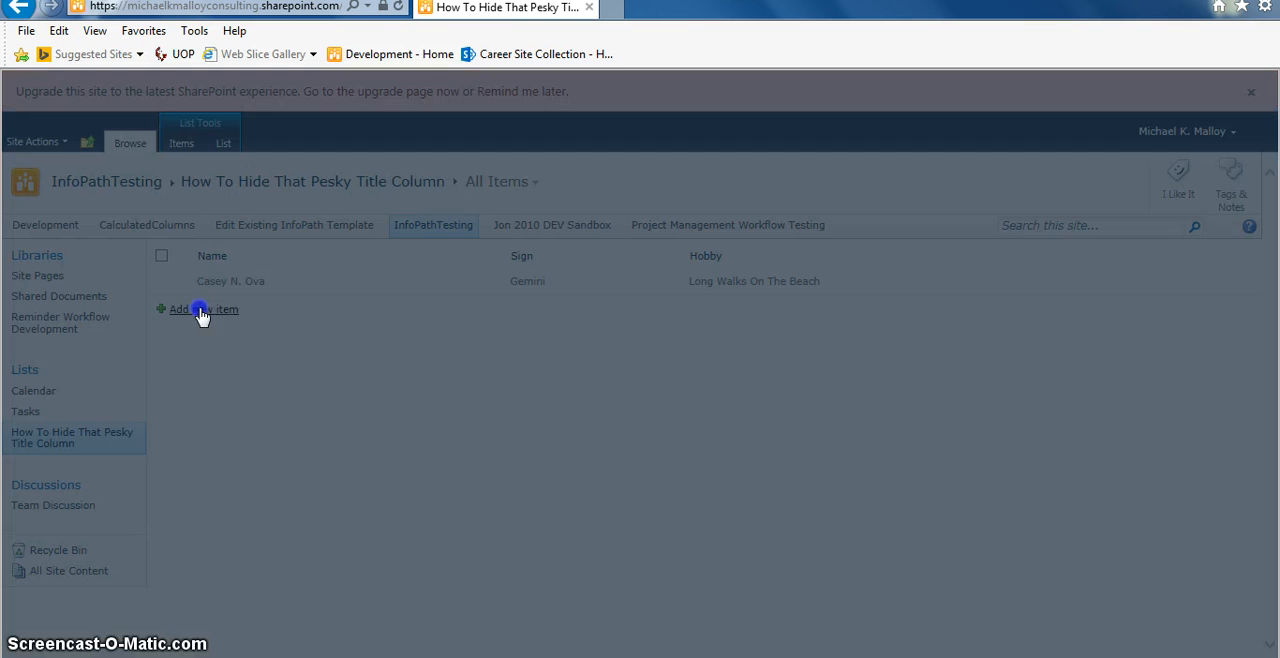
# Set 'Allow management of content types' to Yes in the list's Advanced settings.
pyautogui.click(197, 309)
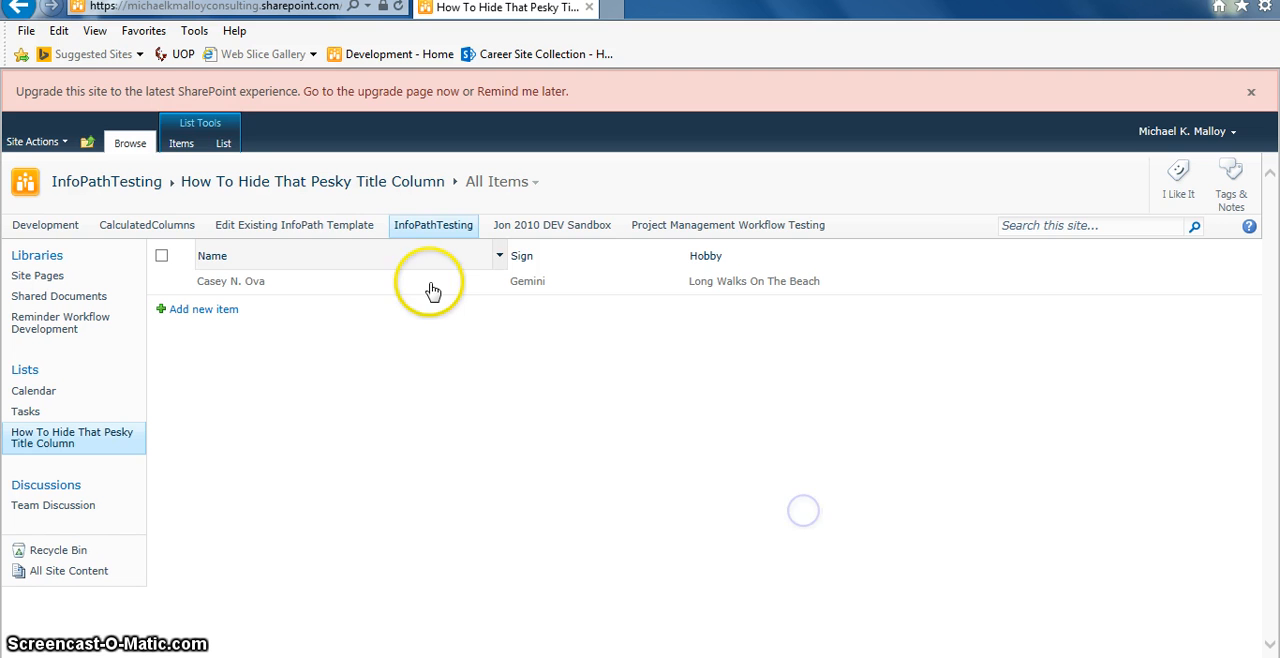
pyautogui.click(223, 143)
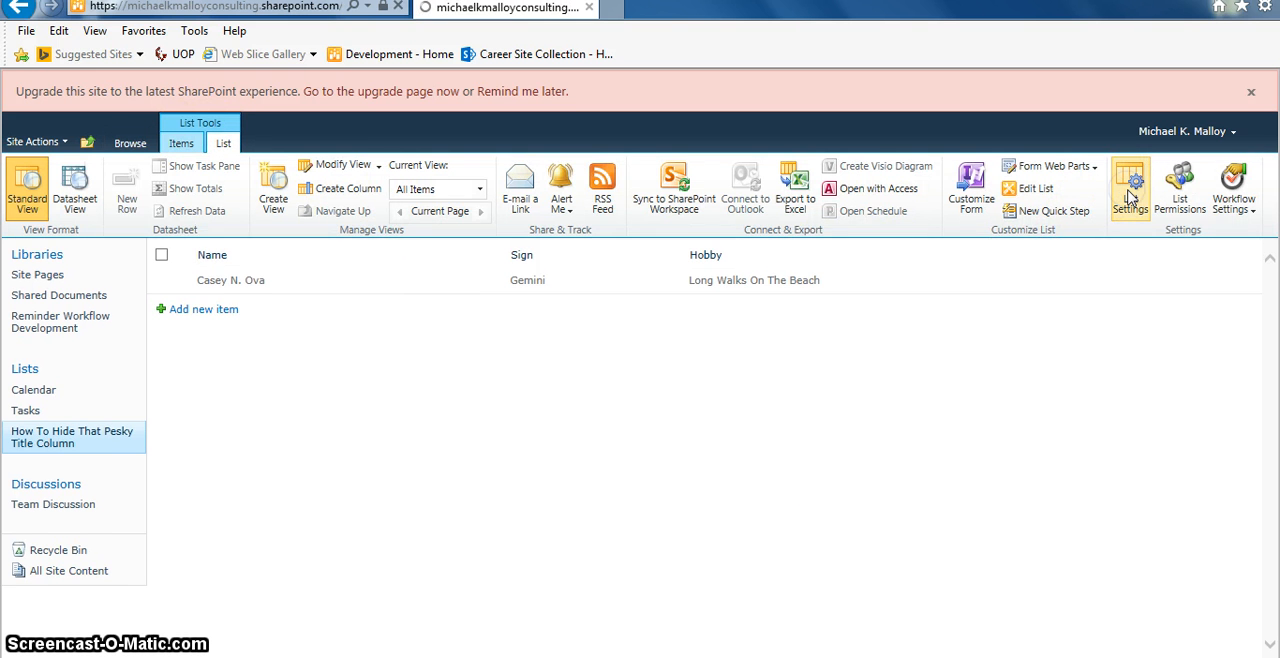
pyautogui.click(1130, 185)
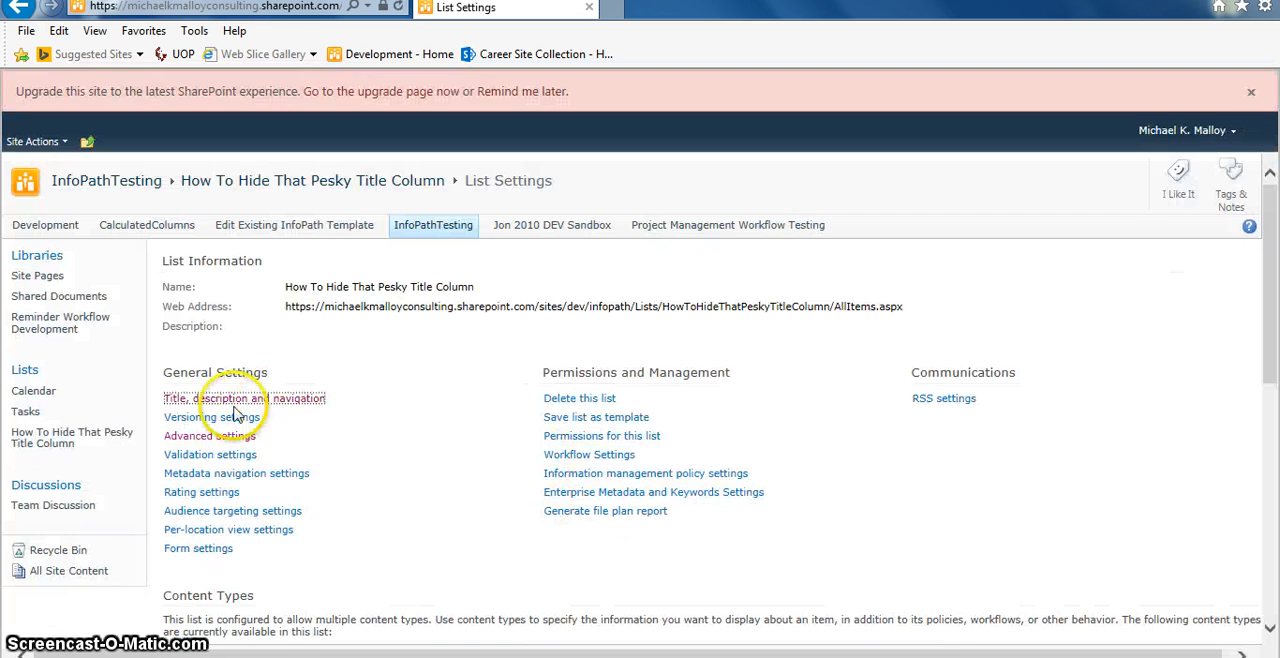
pyautogui.moveTo(209, 435)
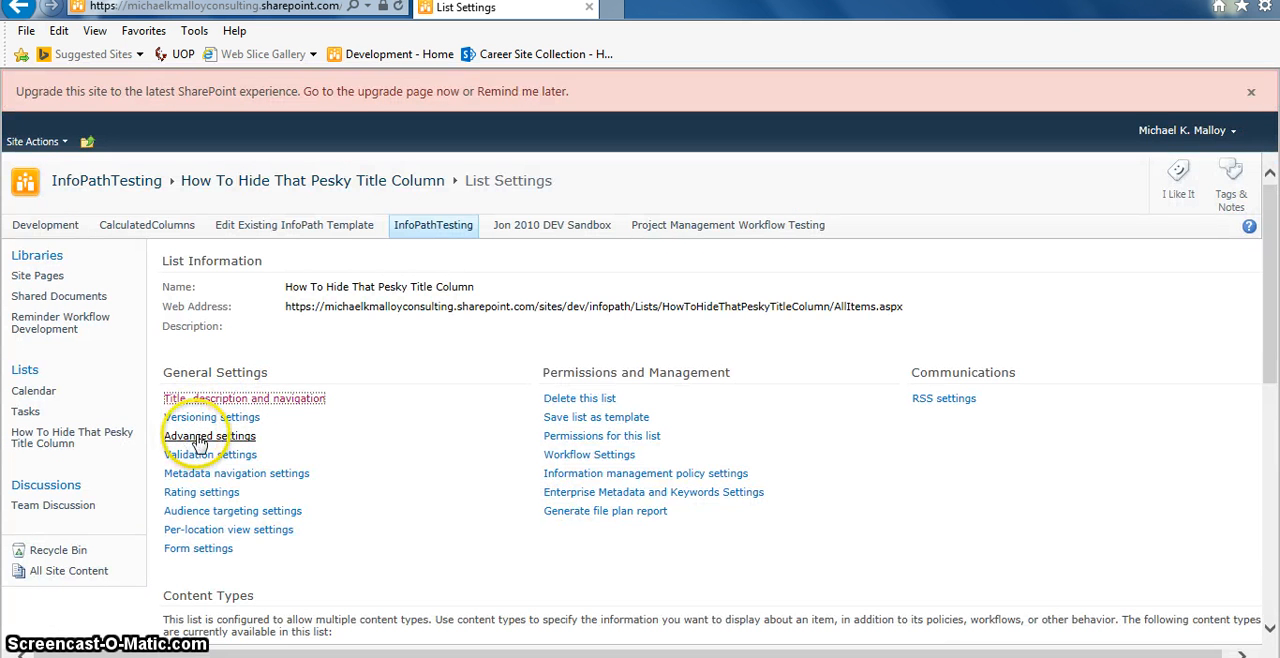
pyautogui.click(209, 435)
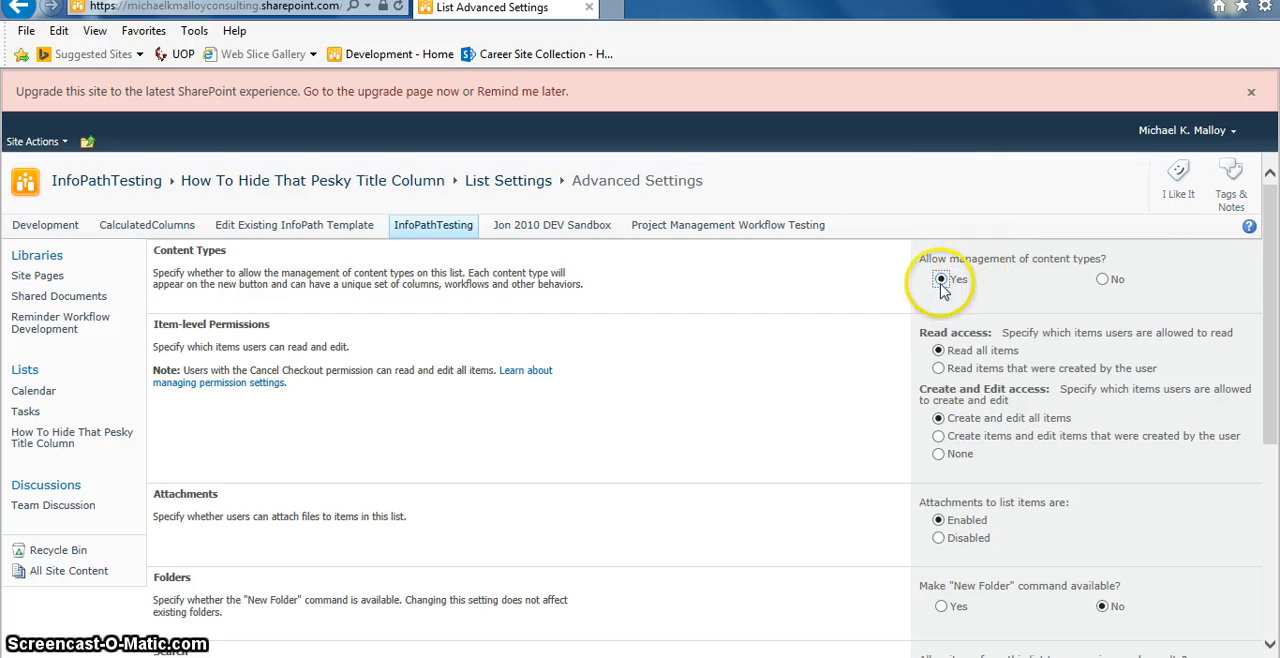
pyautogui.scroll(-3)
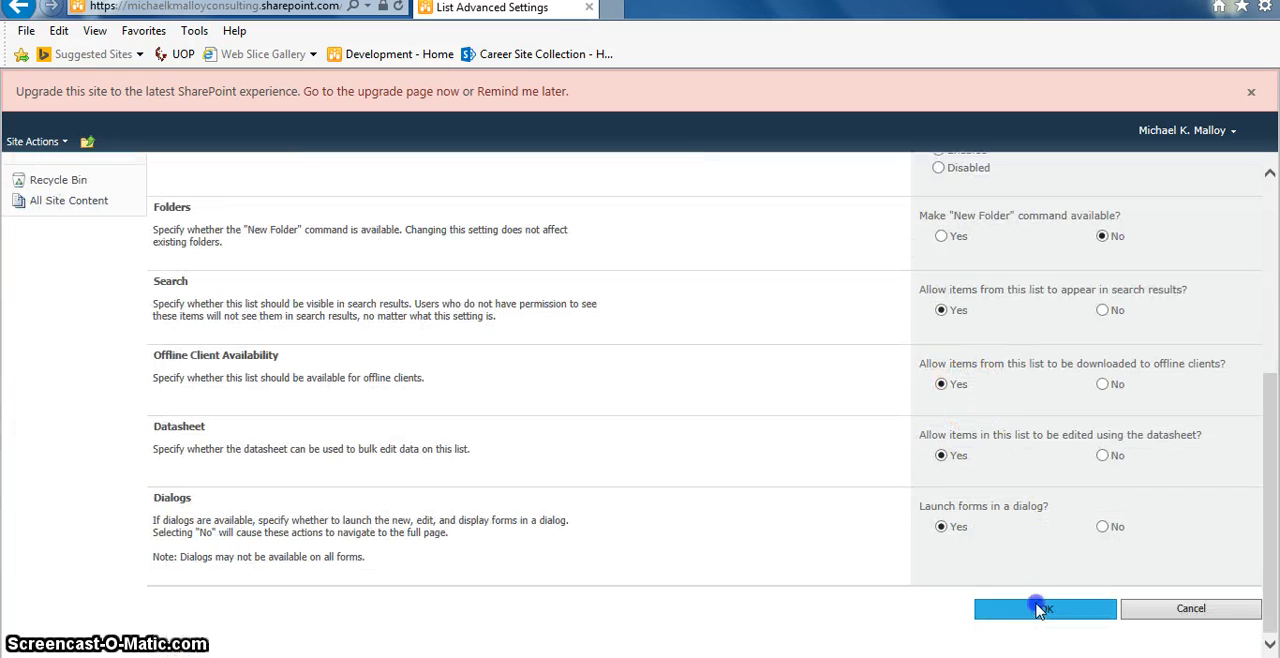
pyautogui.click(1044, 608)
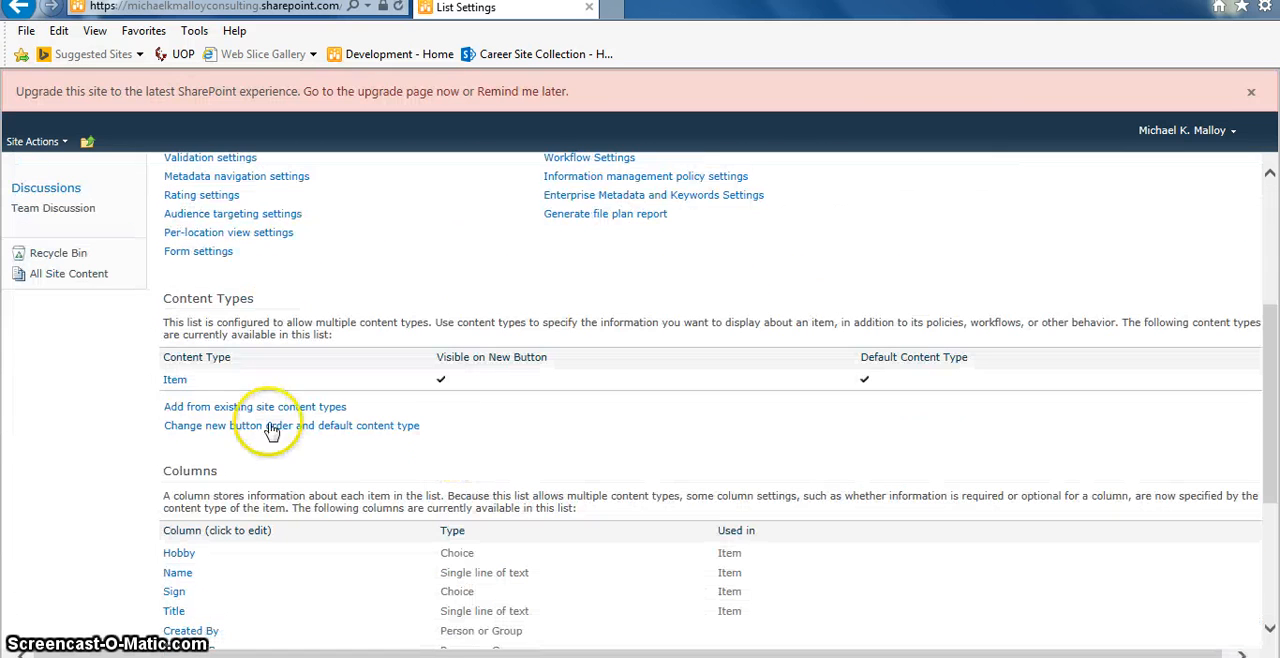
# Set the Item content type's Title column to 'Hidden (Will not appear in forms)'.
pyautogui.click(175, 379)
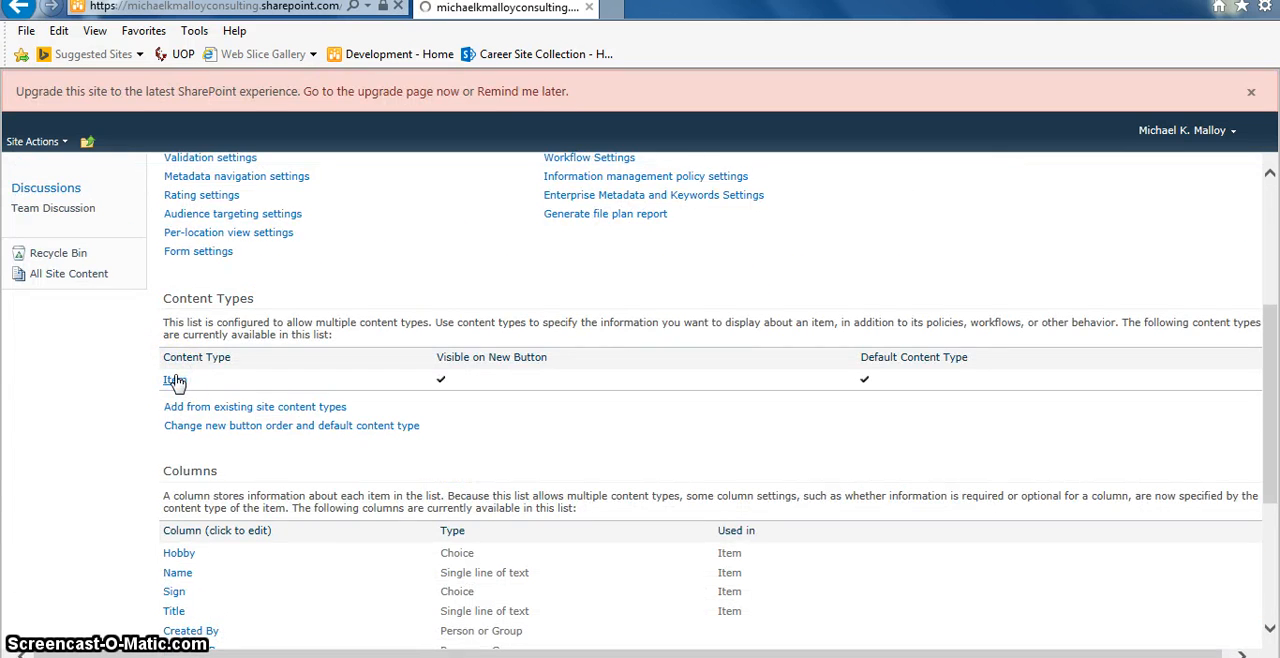
pyautogui.click(172, 379)
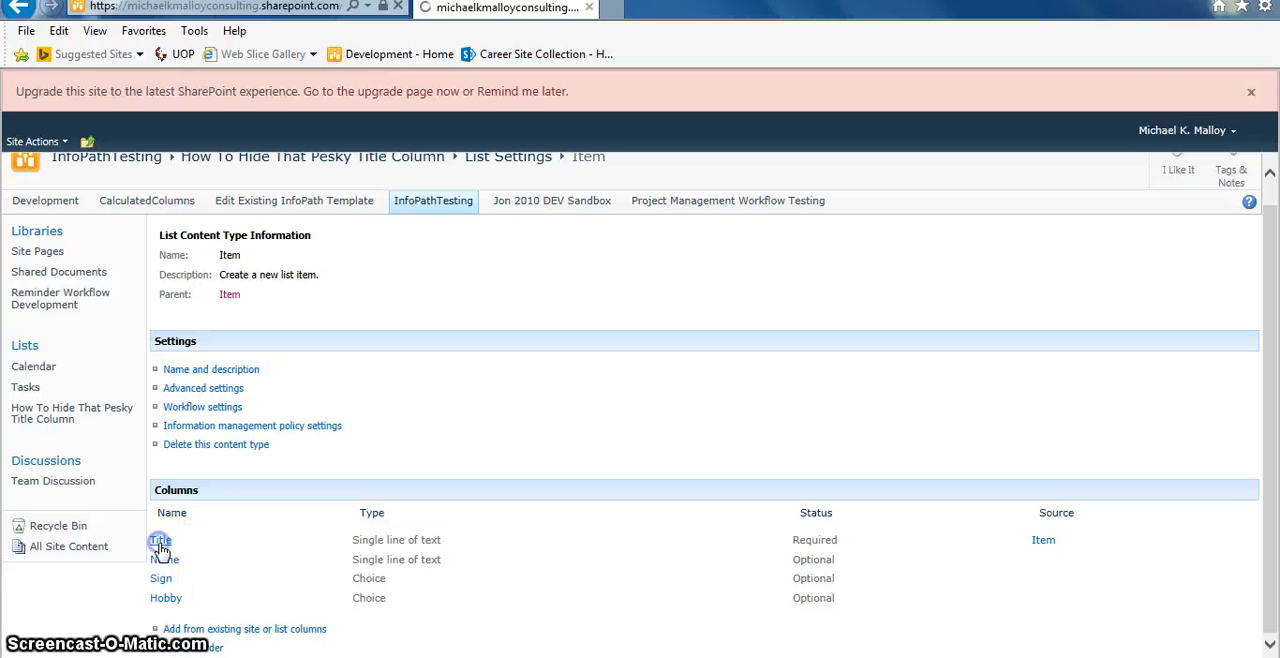
pyautogui.click(160, 540)
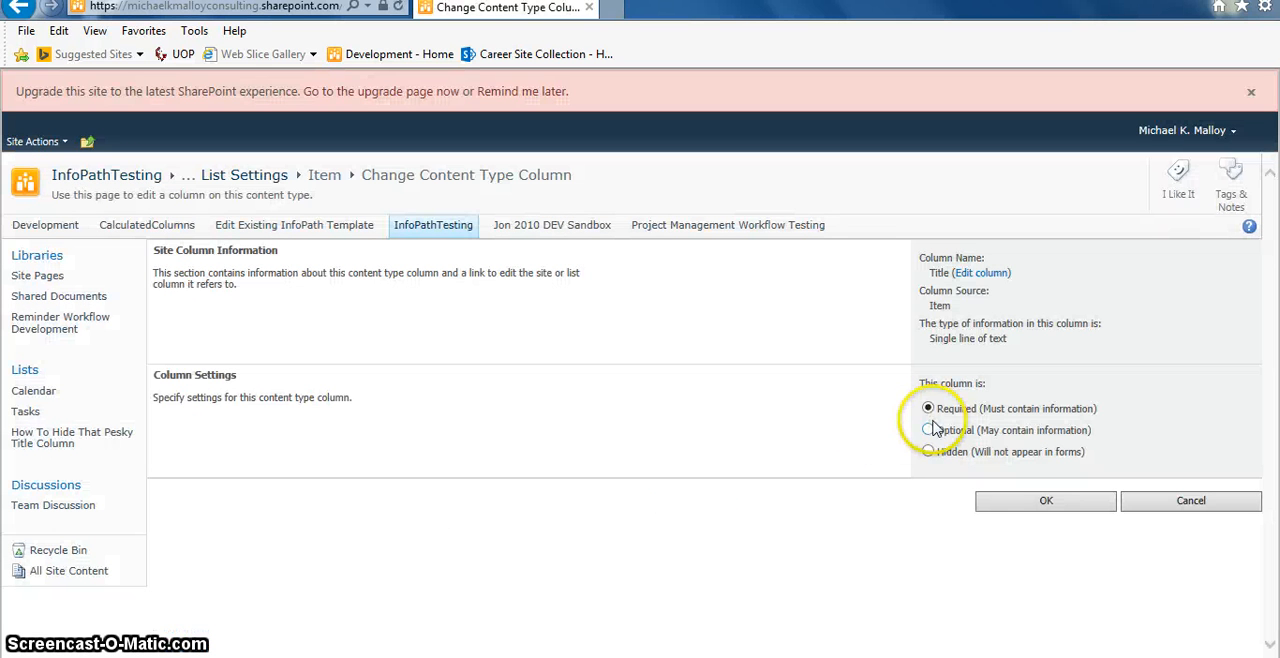
pyautogui.click(928, 451)
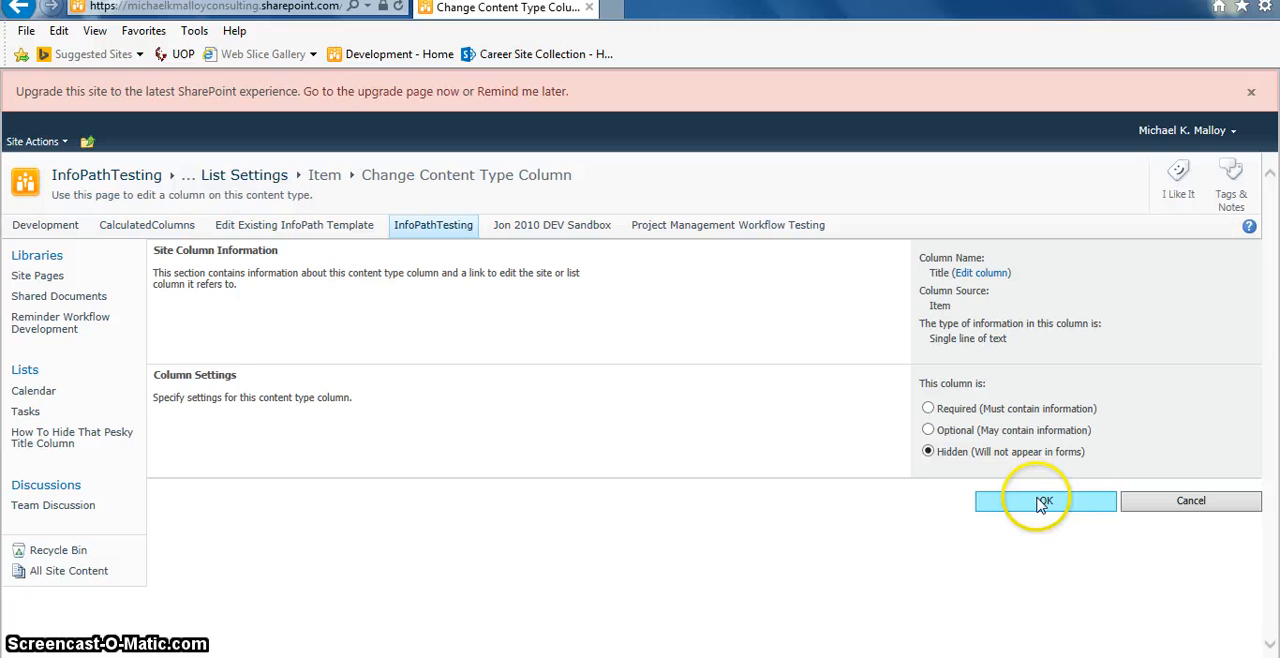
pyautogui.click(1045, 500)
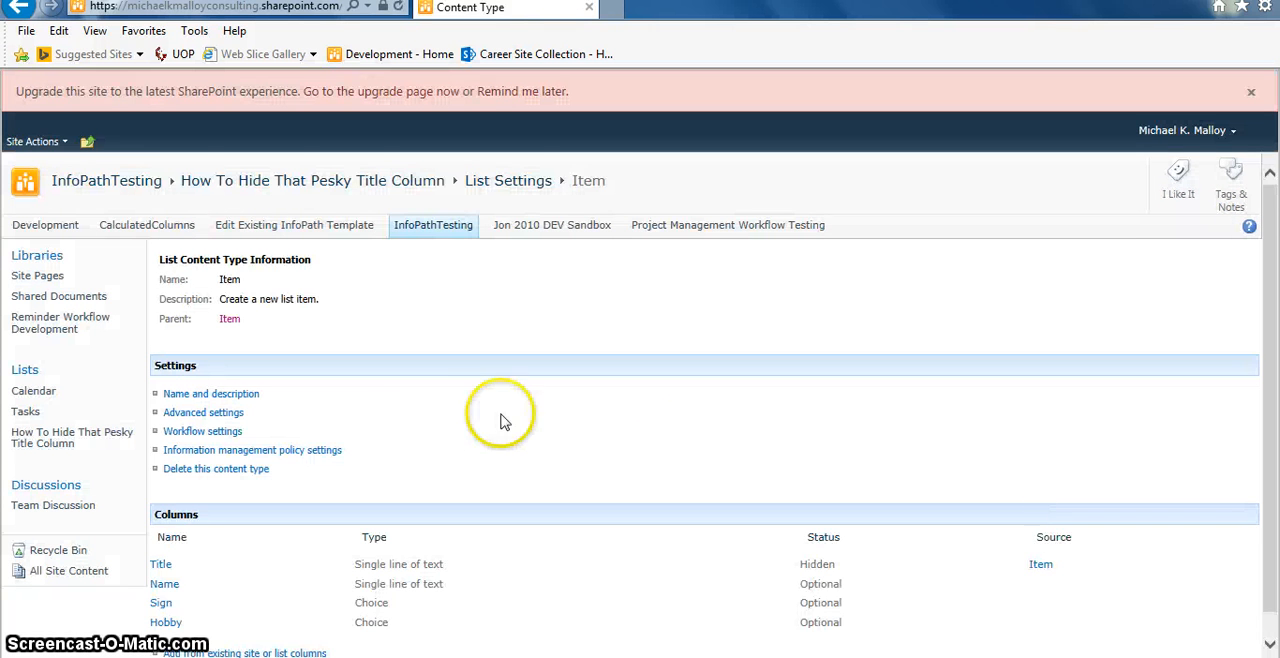
pyautogui.moveTo(367, 184)
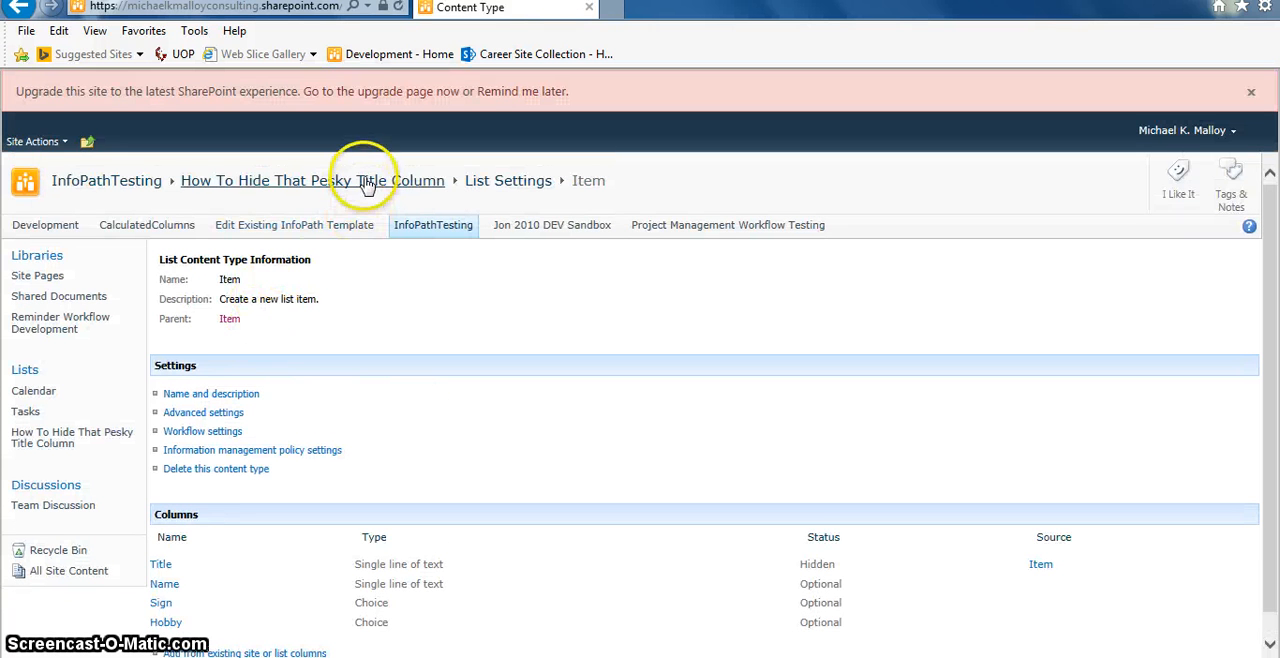
# Return to the list and open a New Item form showing only Name, Sign and Hobby.
pyautogui.click(300, 181)
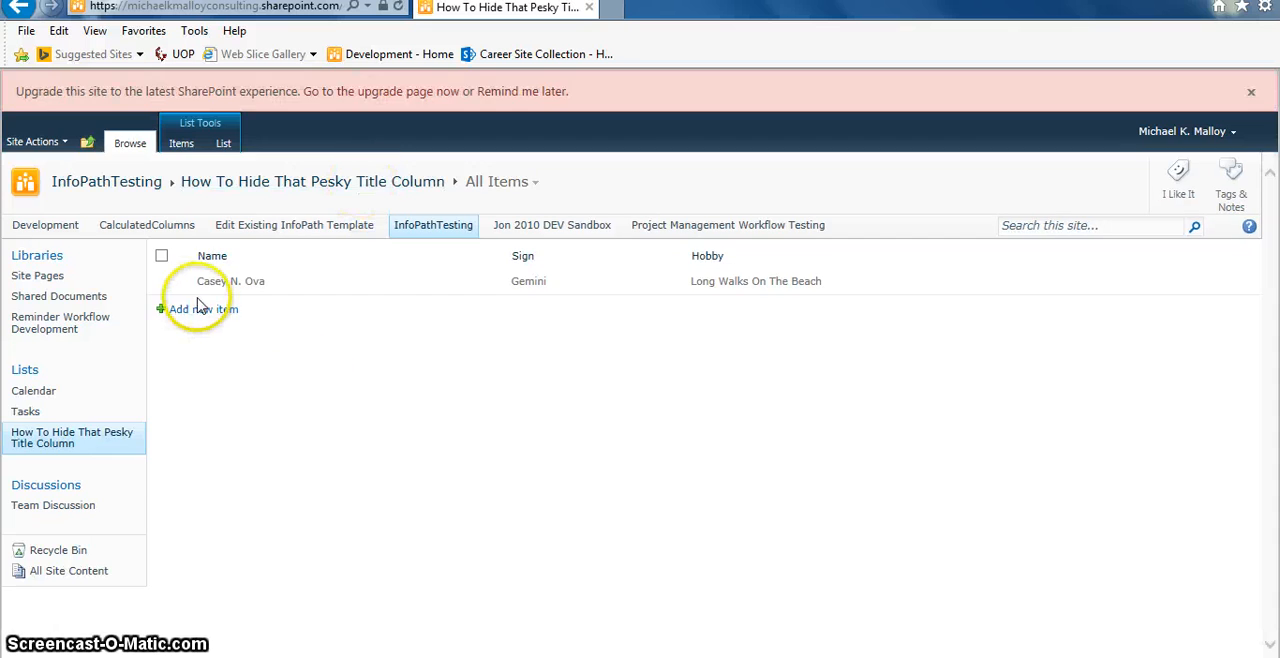
pyautogui.click(203, 308)
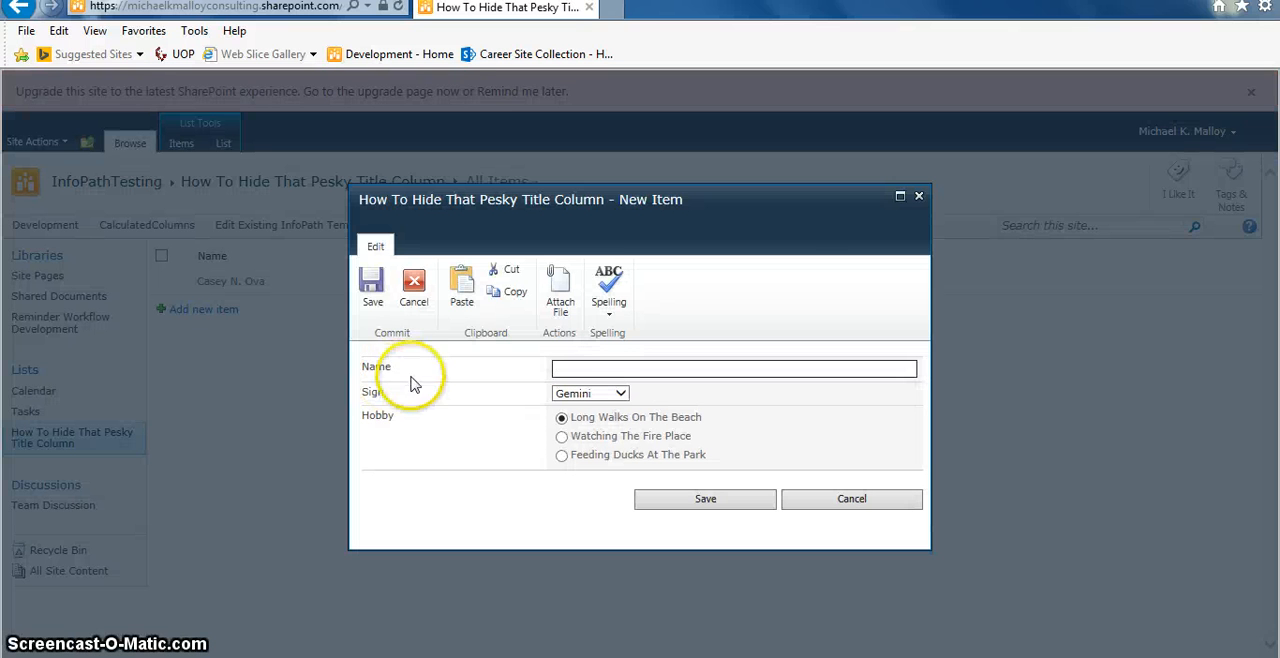
pyautogui.moveTo(520, 375)
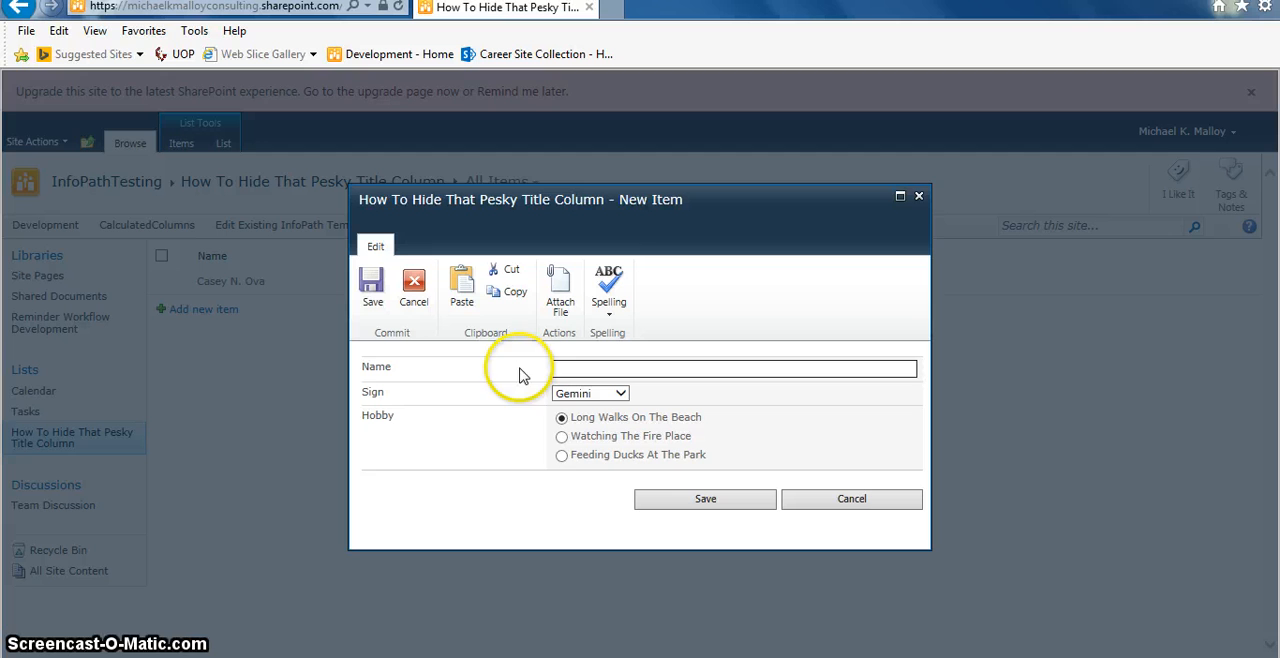